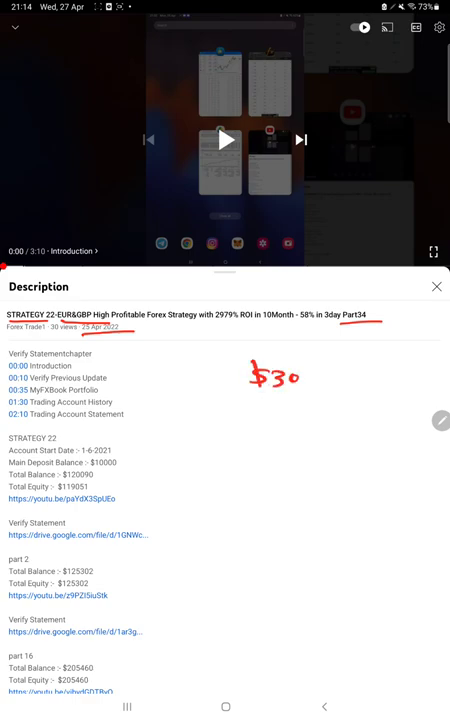
Review the video description and follow the Verify Statement link to the Myfxbook account
type("00")
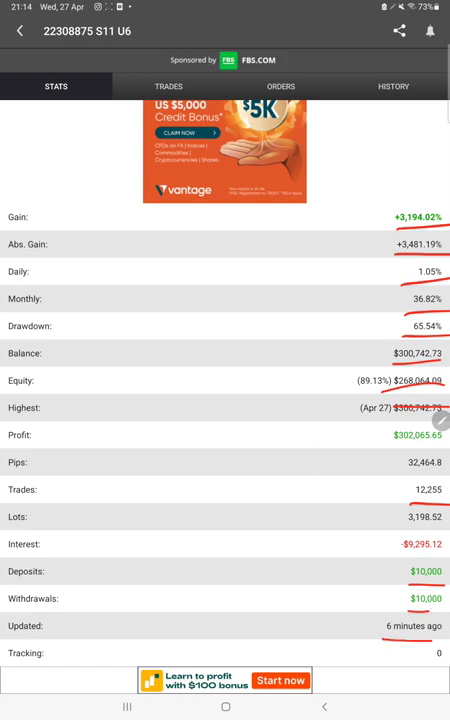
Review the account's open trades, empty pending orders, then scroll through the closed-trade history
left_click(168, 86)
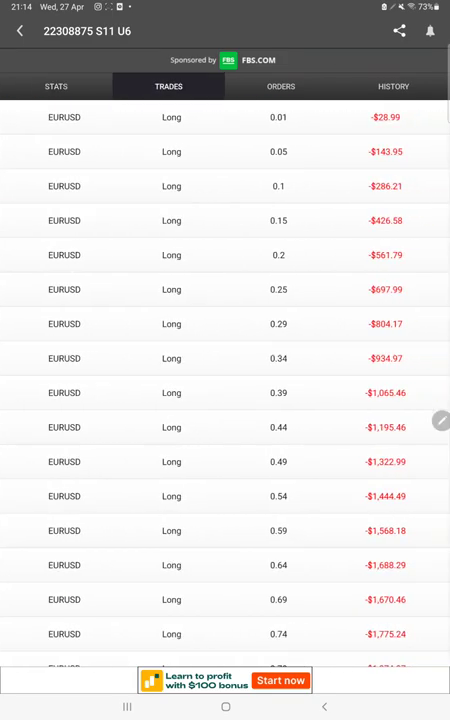
scroll("down", 3)
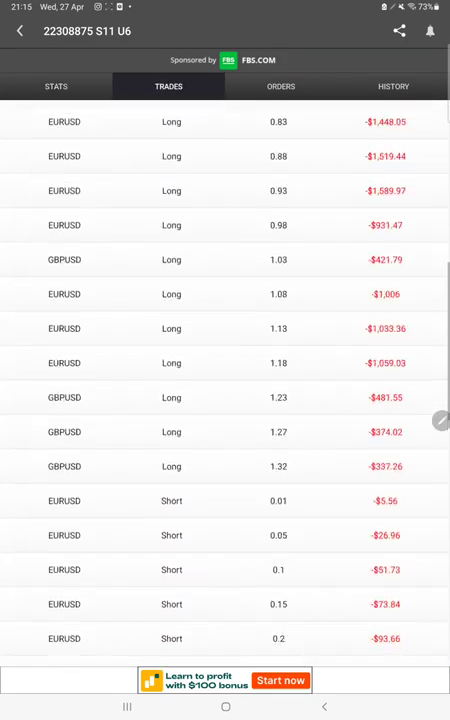
left_click(280, 86)
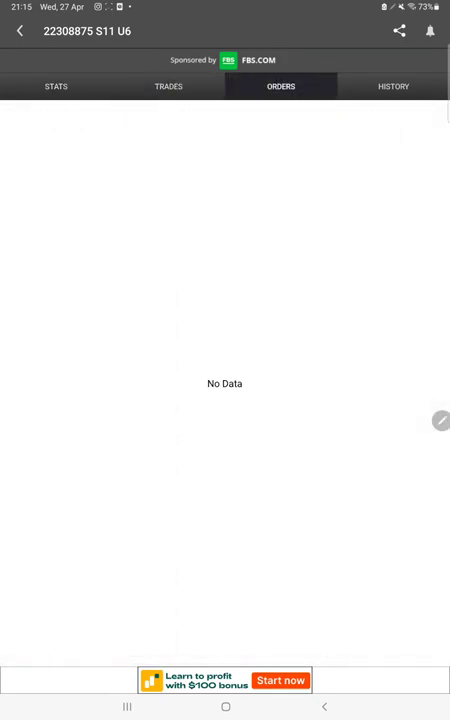
left_click(396, 84)
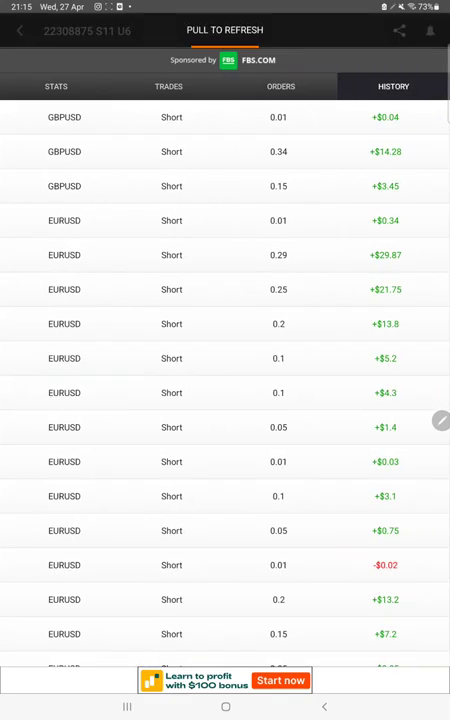
scroll("down", 3)
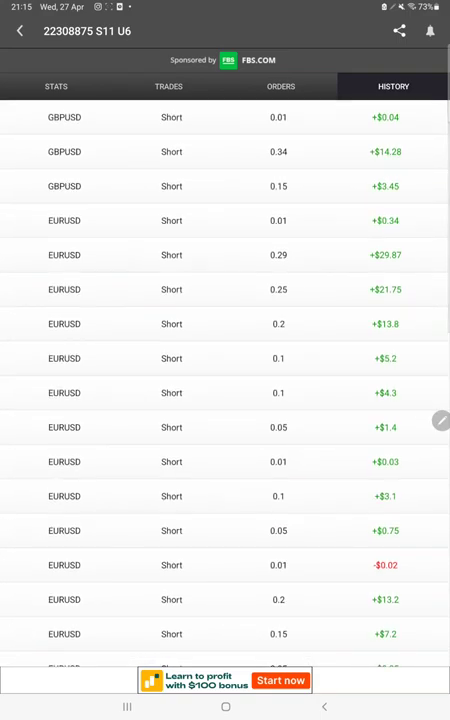
scroll("down", 3)
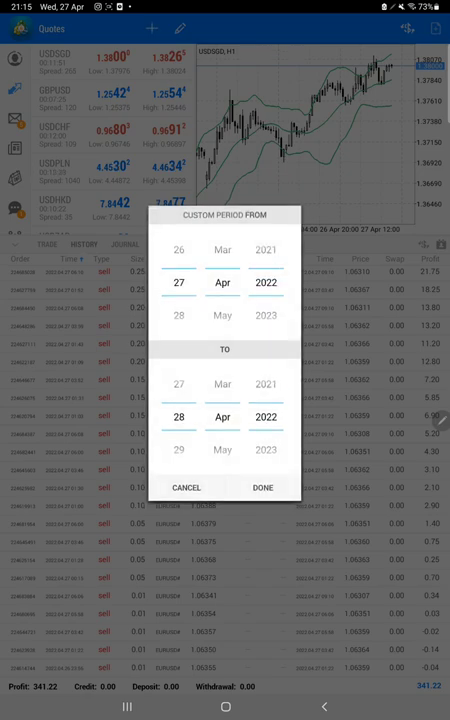
Apply a custom history period from 27 April 2016 to 28 April 2022
scroll("down", 3)
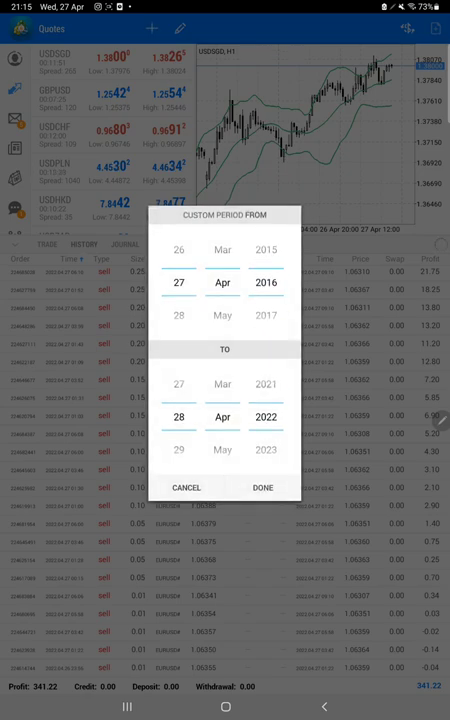
left_click(262, 488)
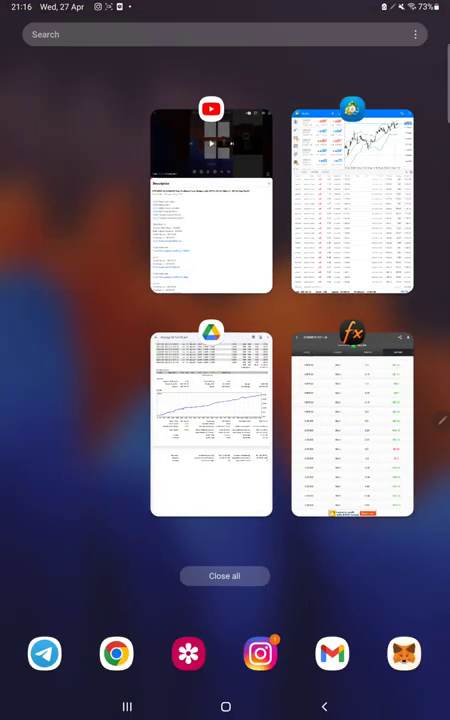
Switch to the statement PDF and handwrite R:R 1:1, B.E 30% and Acc 78% beside the summary
left_click(212, 436)
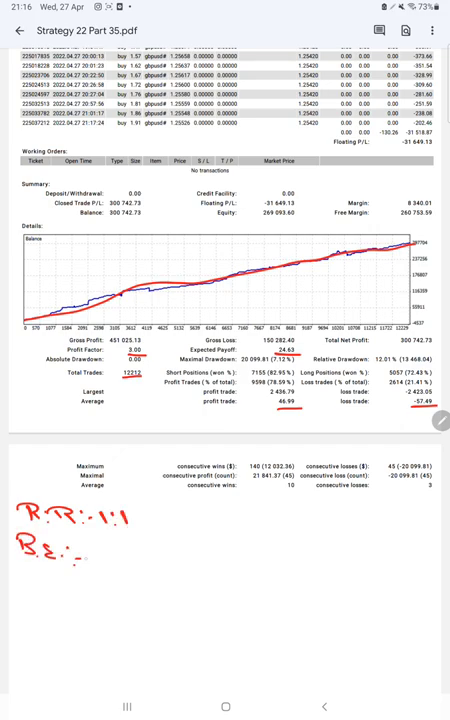
type("sol.")
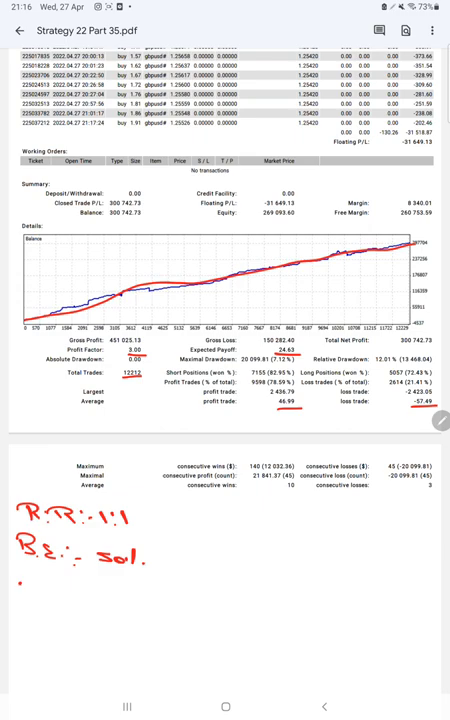
type("Acc :-")
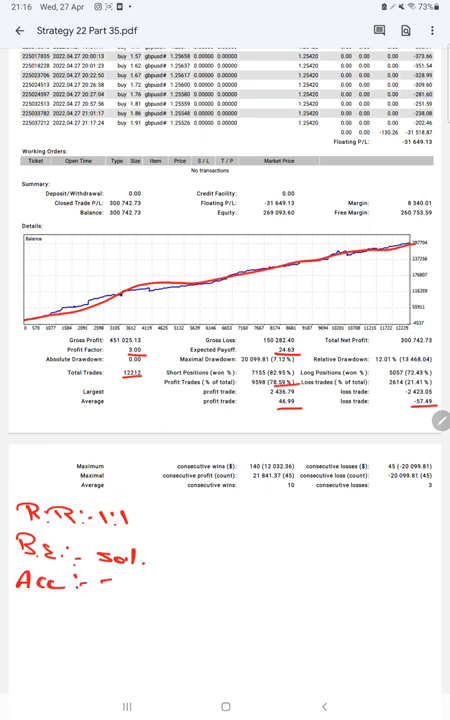
type("78-1.")
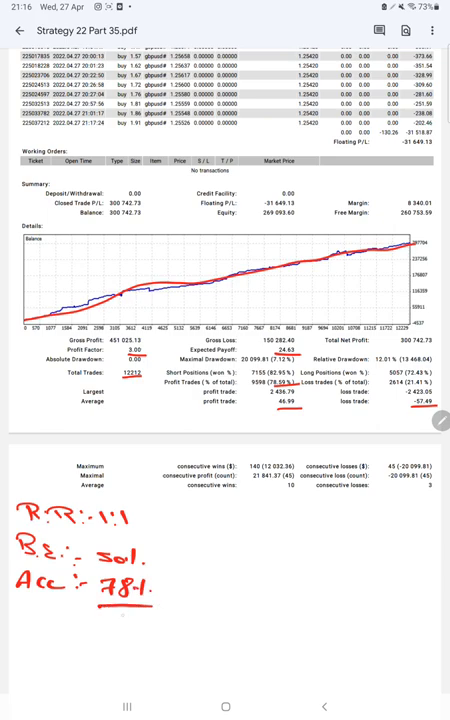